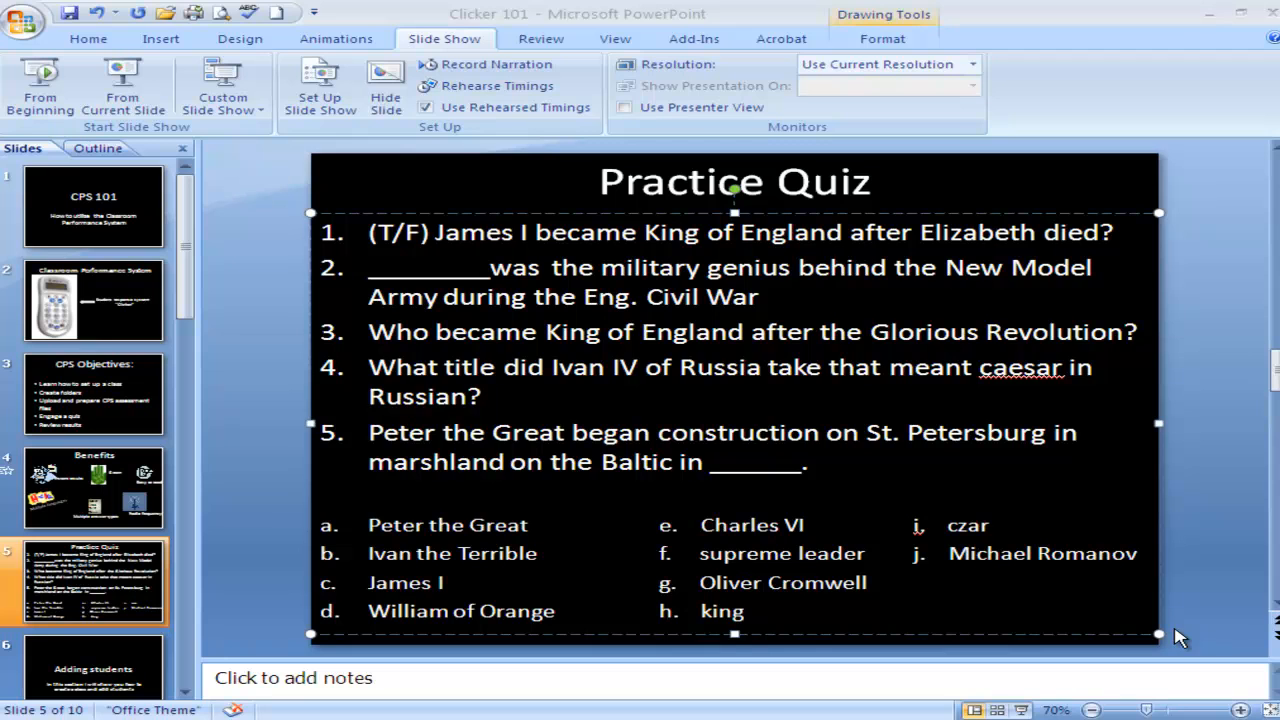
mouse_move(700, 240)
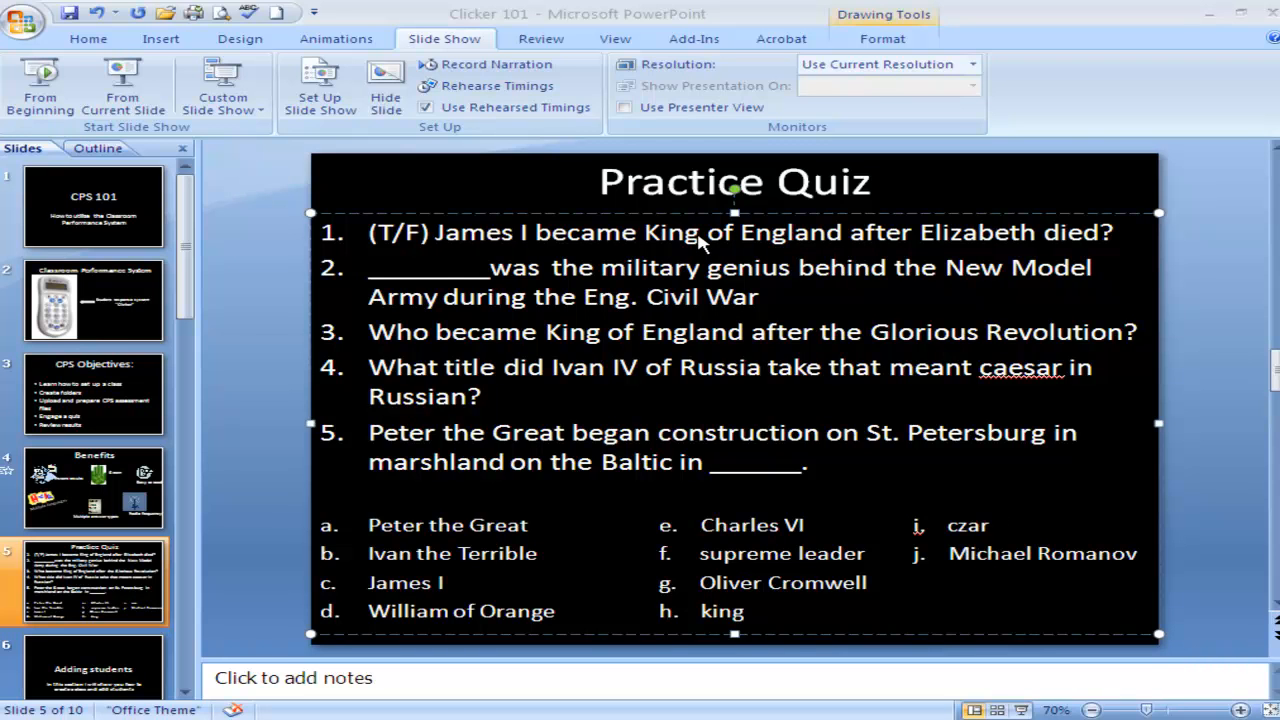
mouse_move(458, 303)
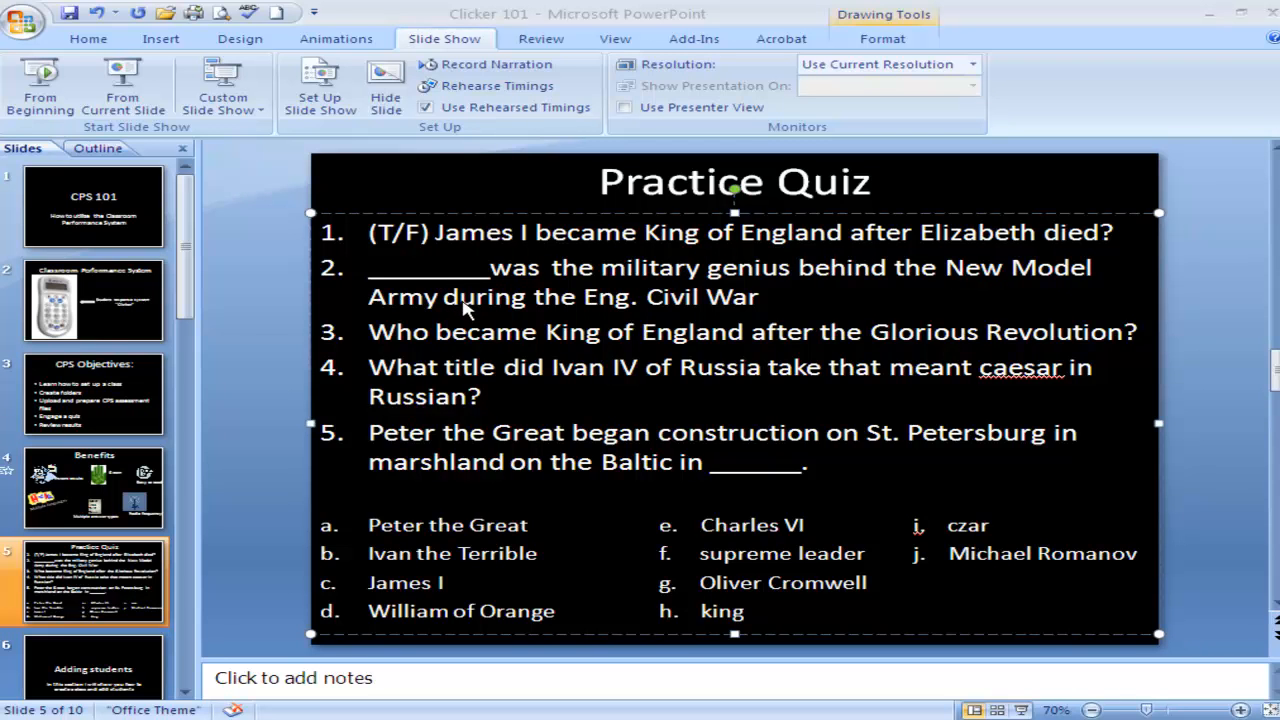
mouse_move(490, 283)
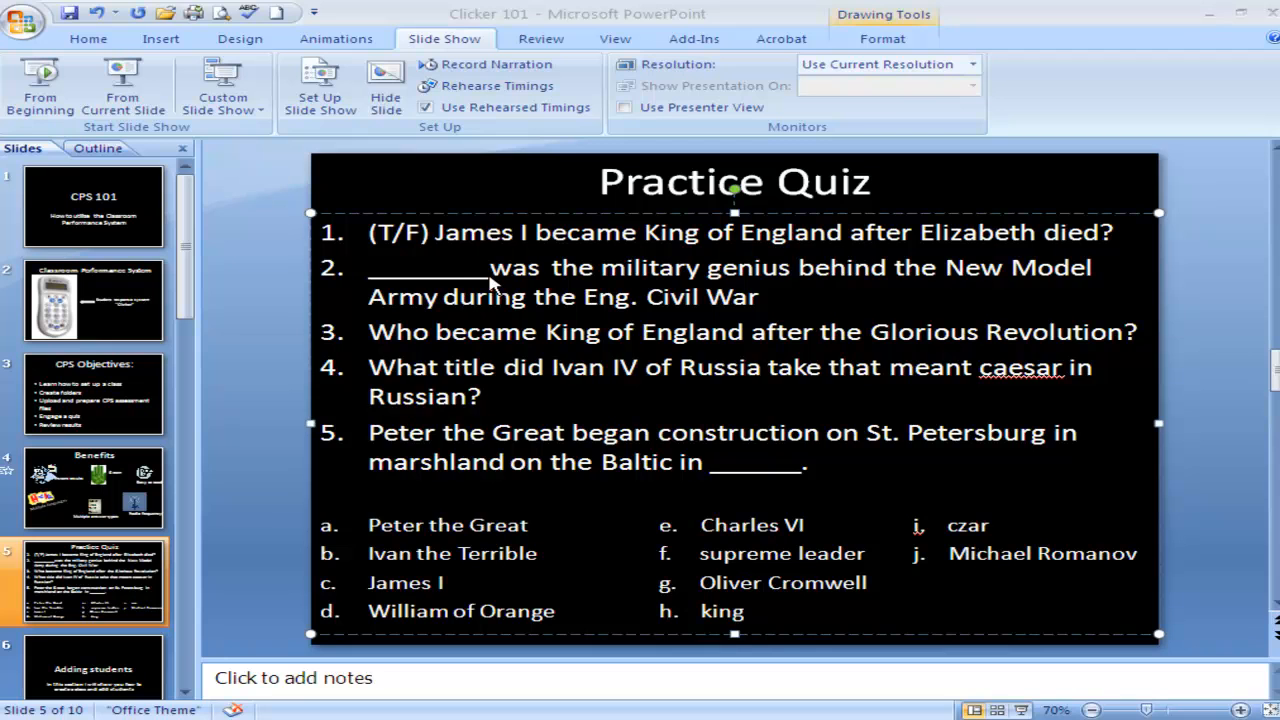
mouse_move(558, 348)
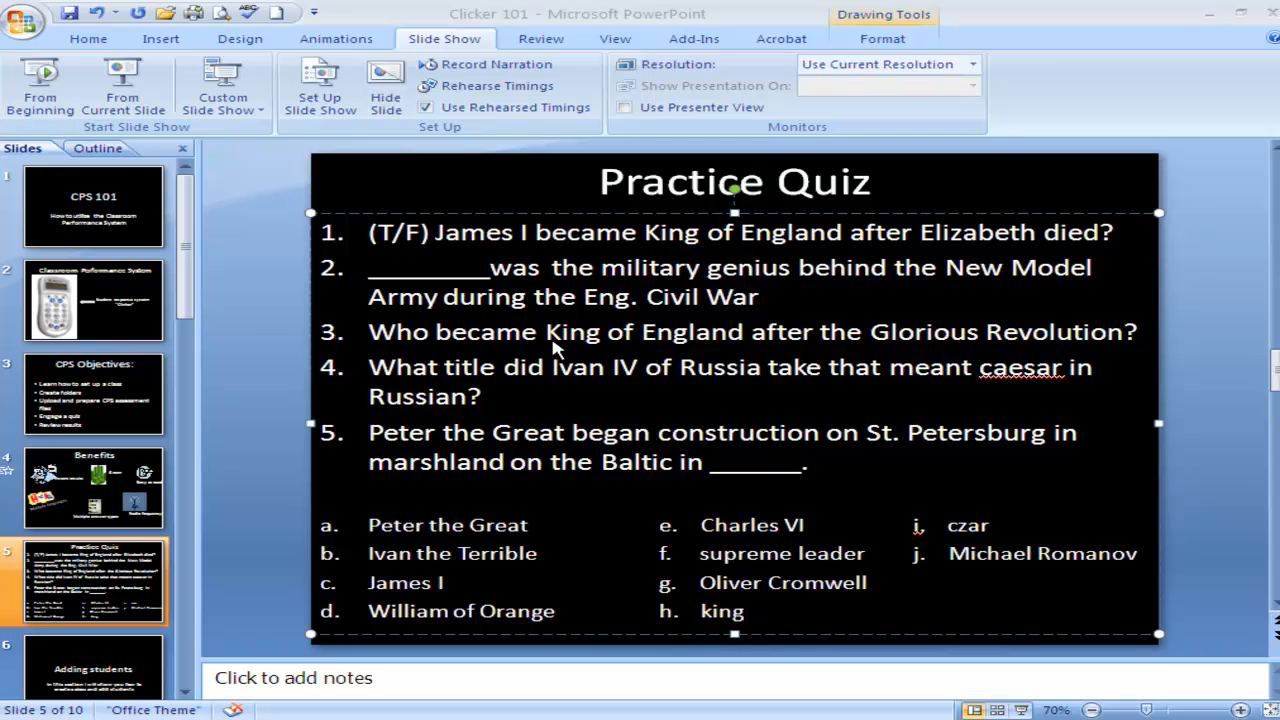
mouse_move(483, 400)
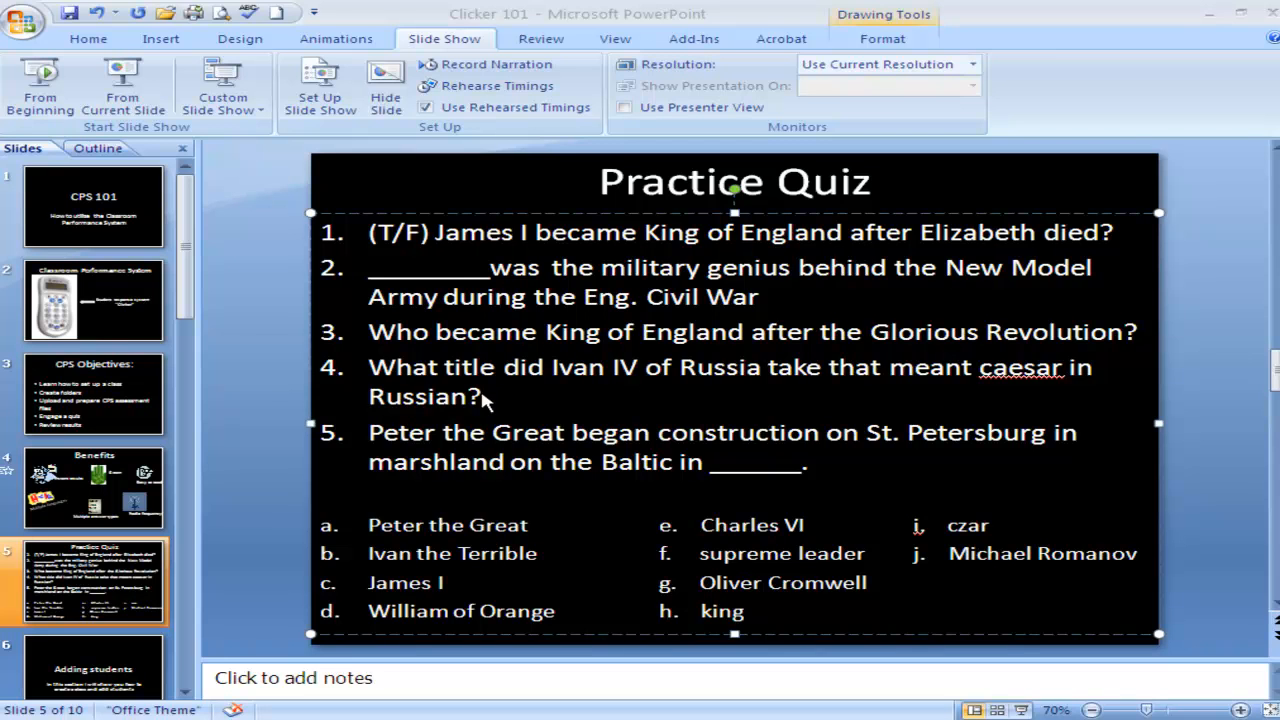
mouse_move(758, 476)
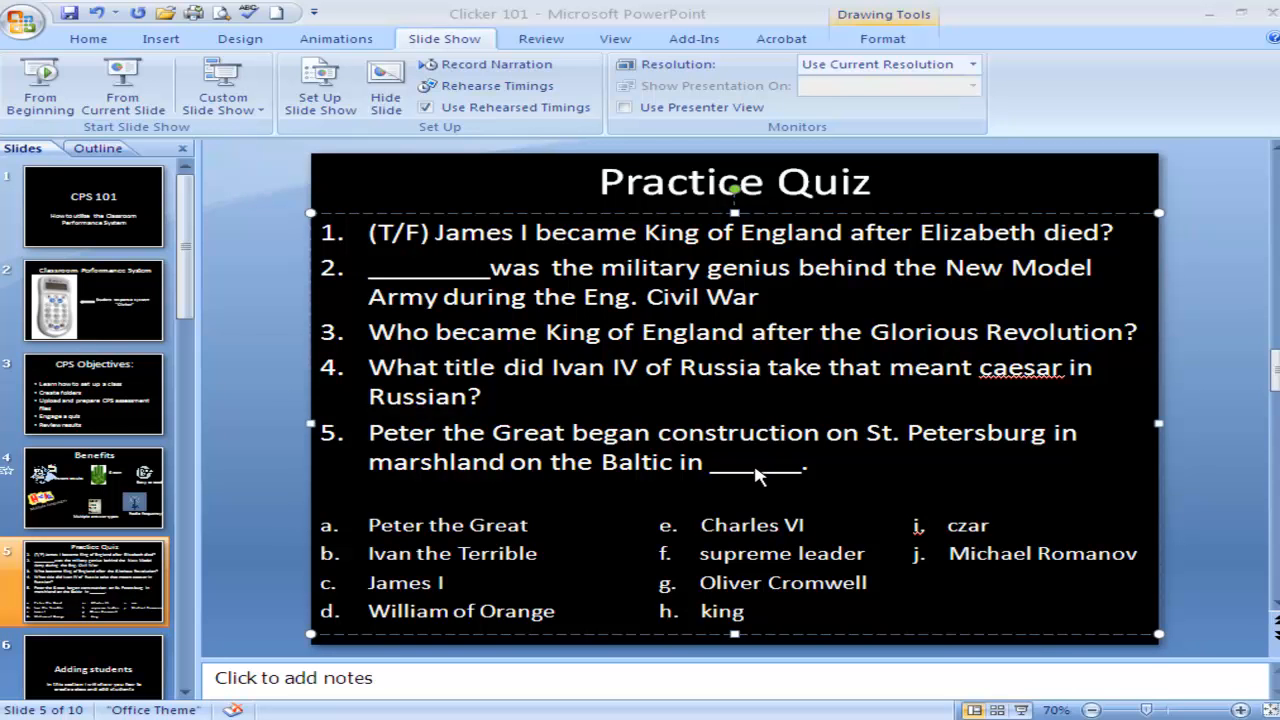
mouse_move(795, 485)
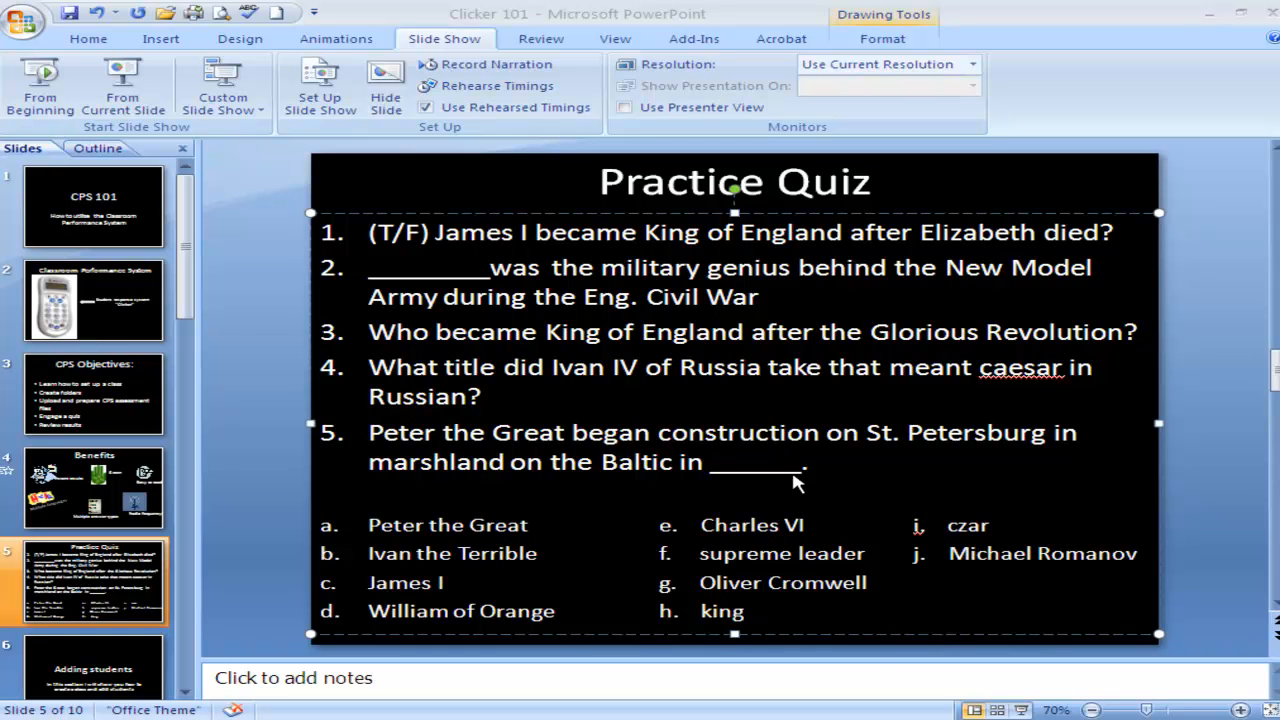
mouse_move(807, 487)
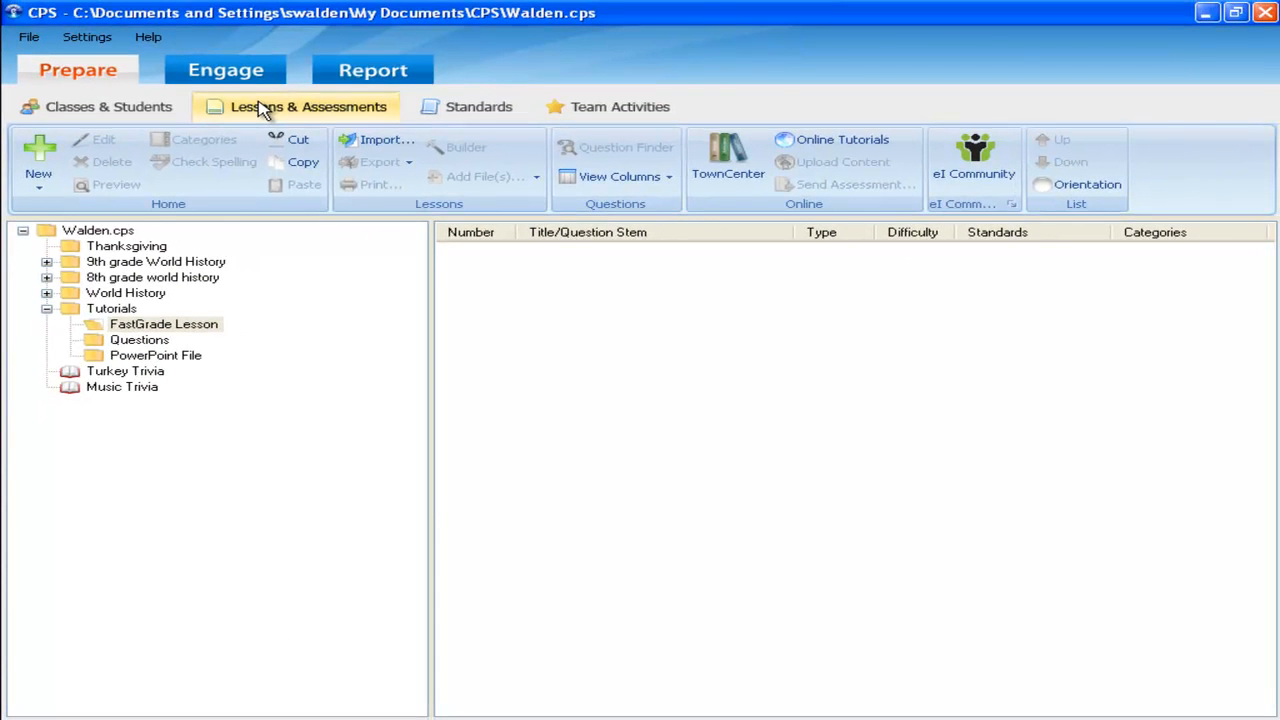
- Browse Lessons & Assessments into Tutorials and select the FastGrade Lesson folder
left_click(308, 106)
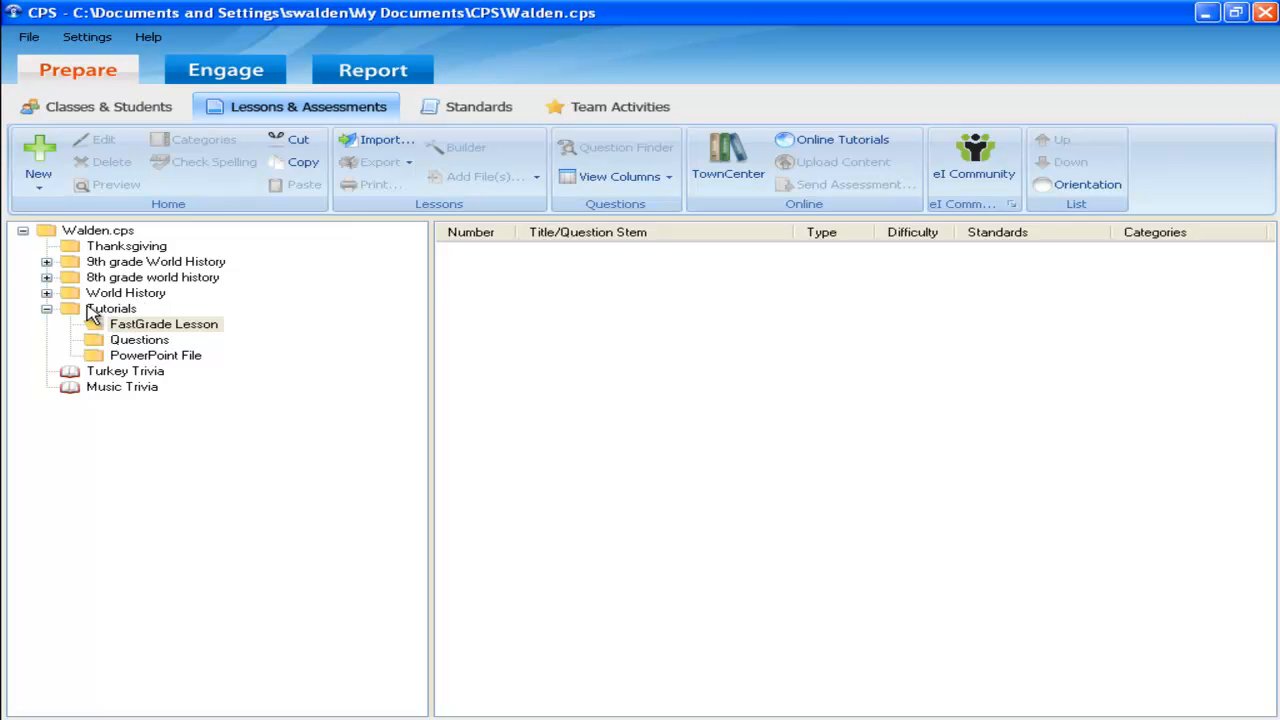
left_click(112, 308)
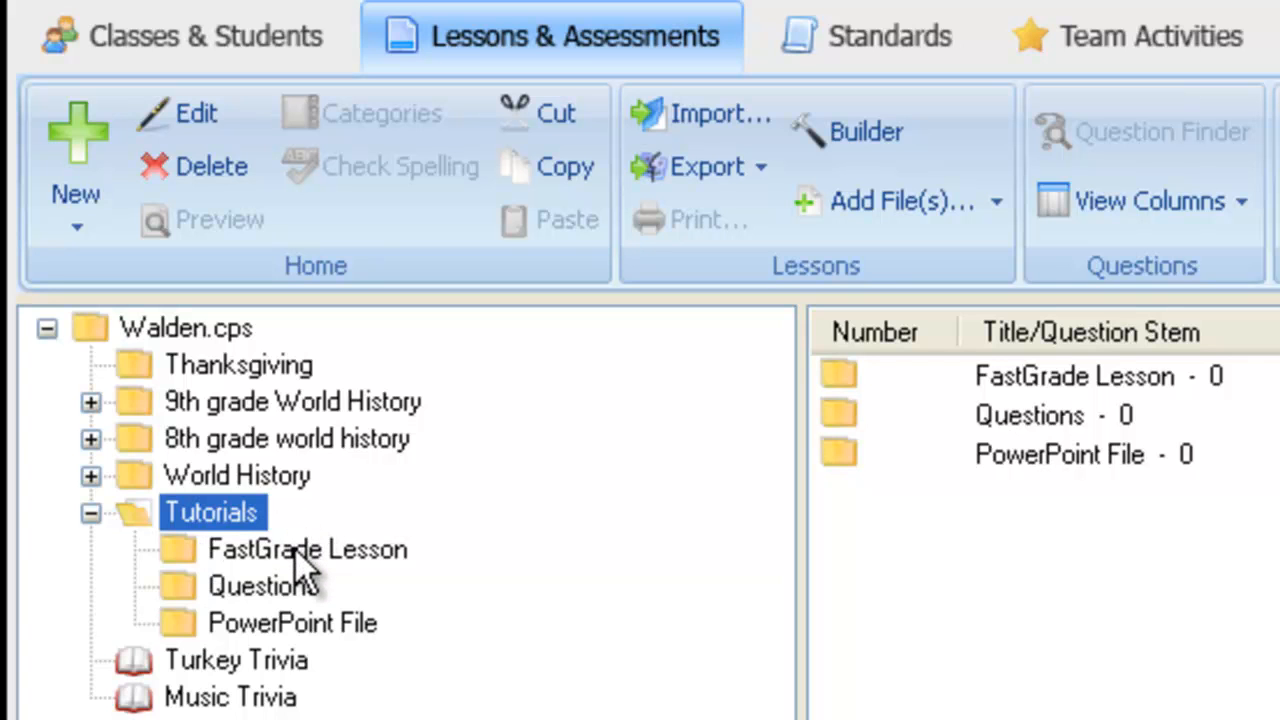
left_click(307, 549)
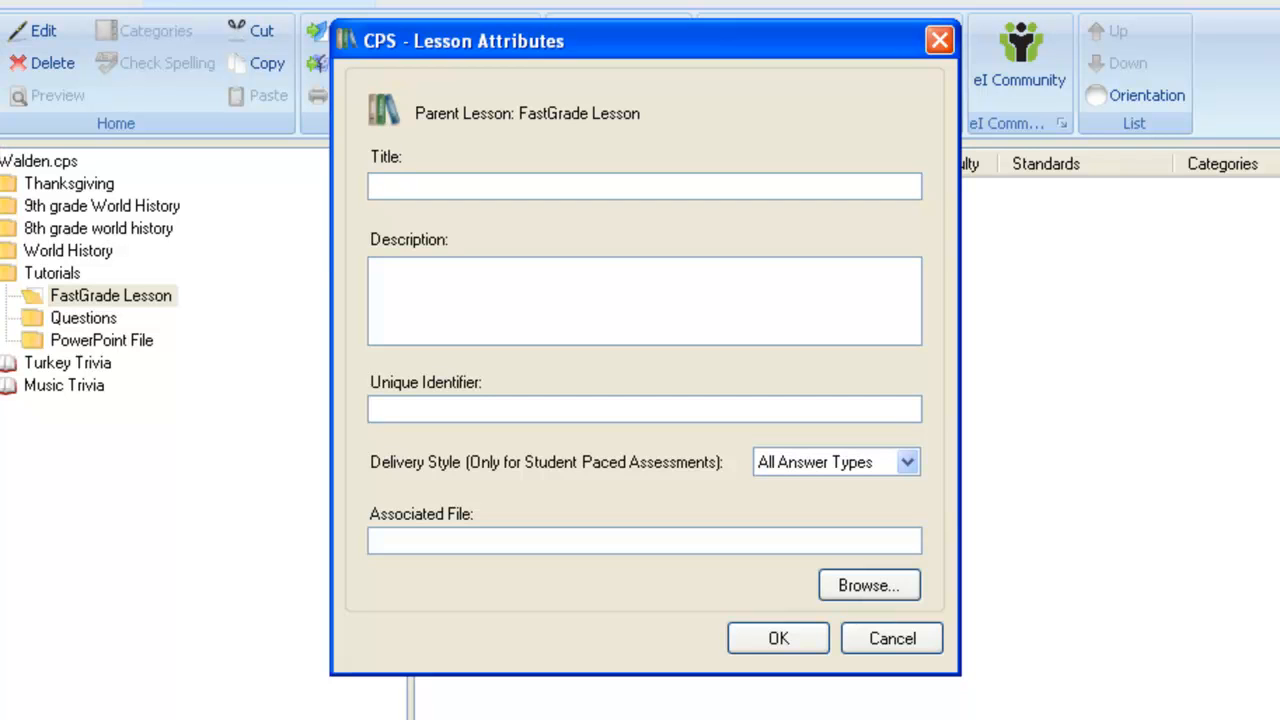
- Title the new FastGrade lesson 'Fast grade tutorial', add a tutorial description, and confirm
left_click(644, 186)
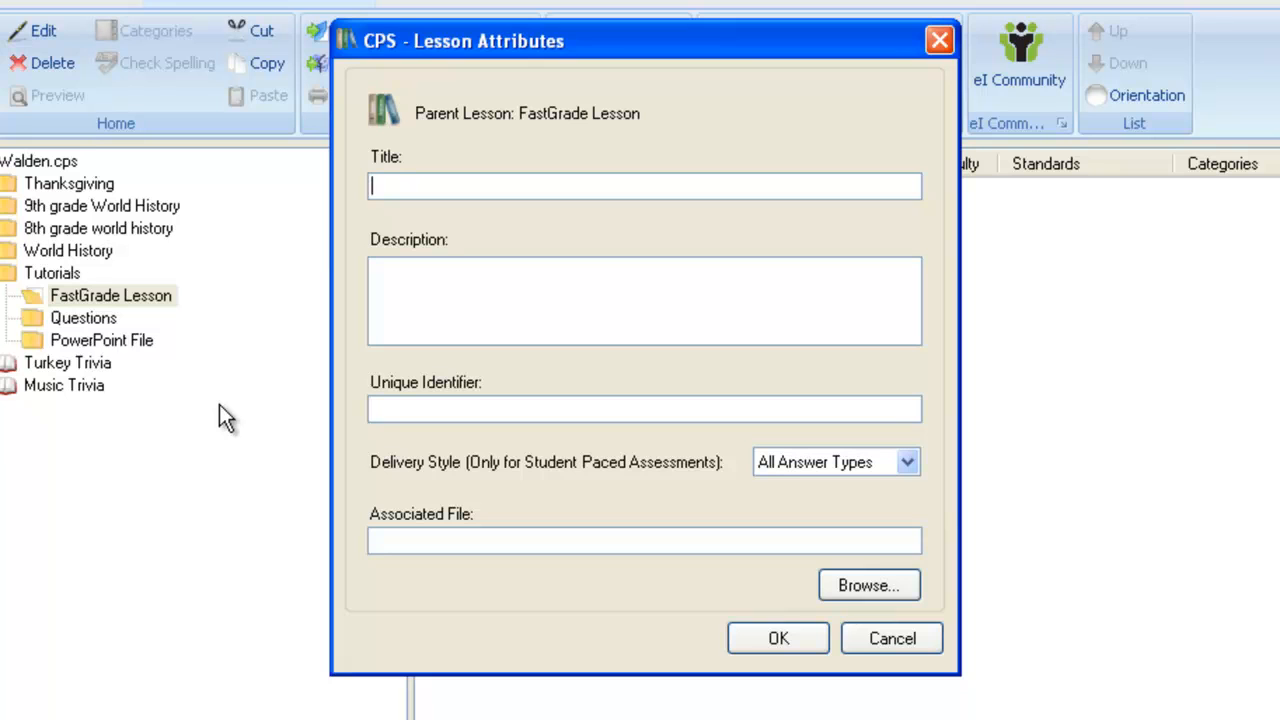
type("Fast grade")
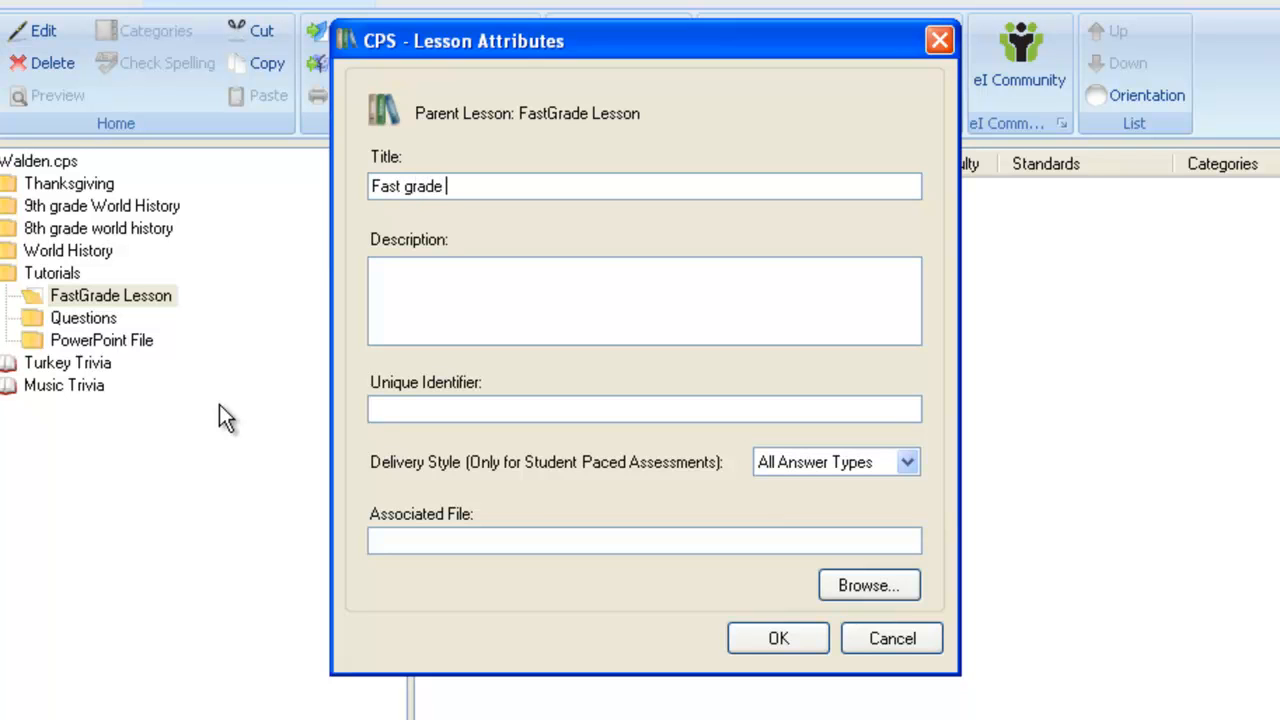
type("tutorial")
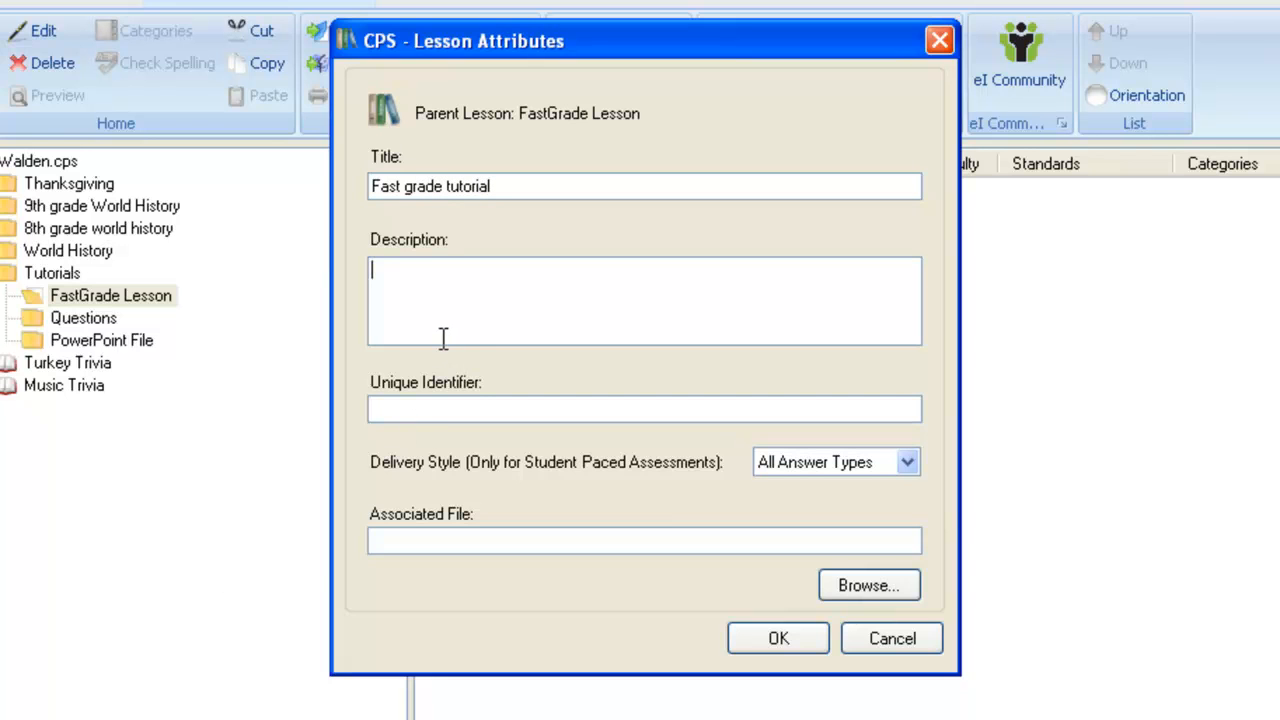
type("tutorial on using the fast grade lesson")
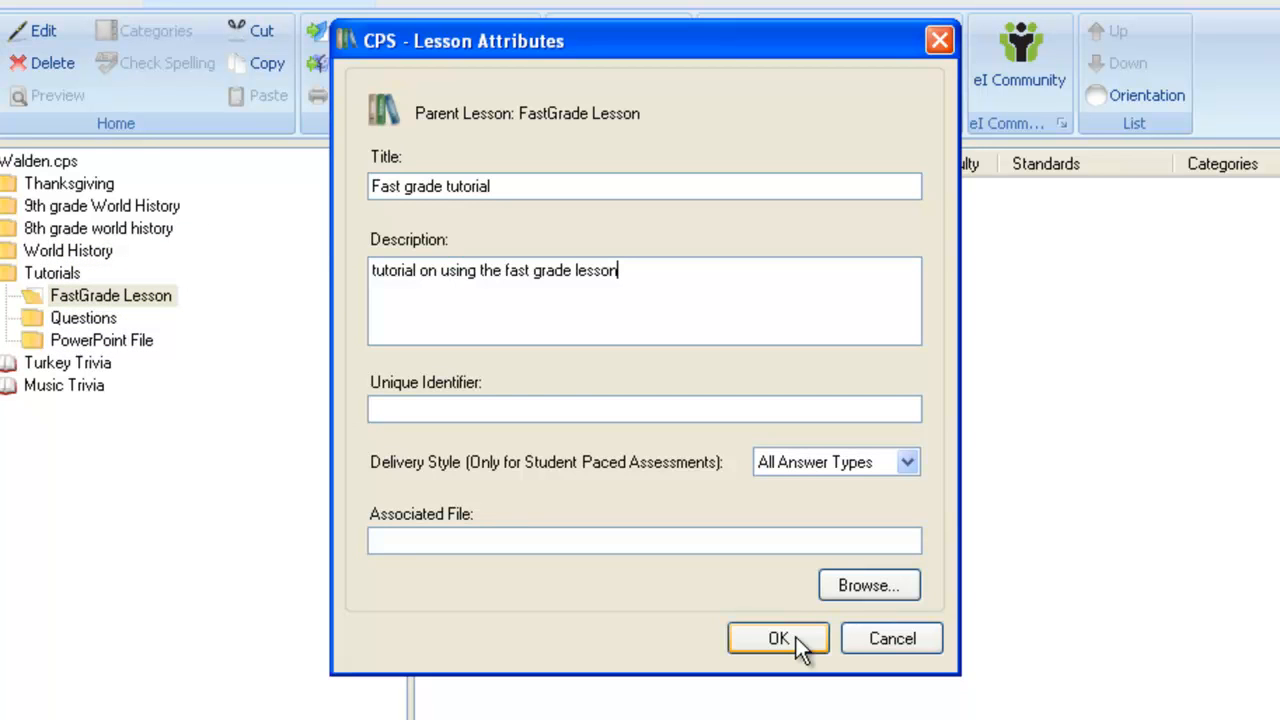
left_click(778, 638)
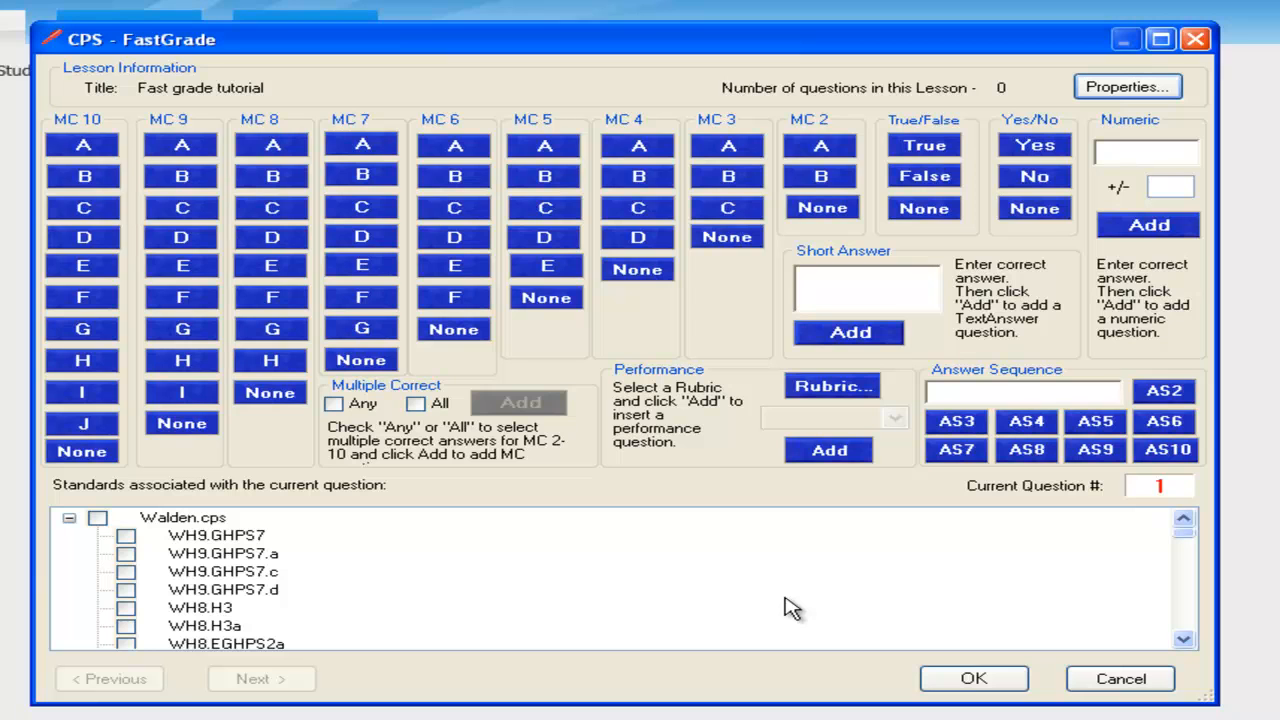
mouse_move(130, 240)
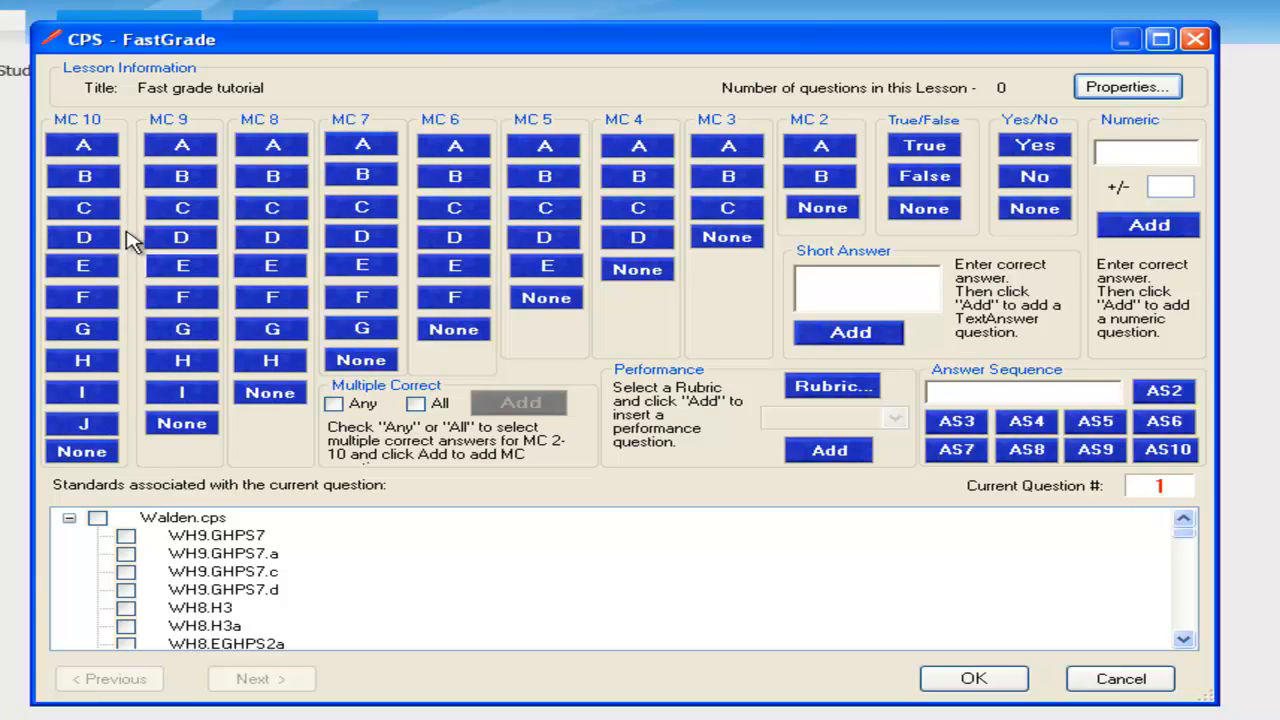
mouse_move(808, 240)
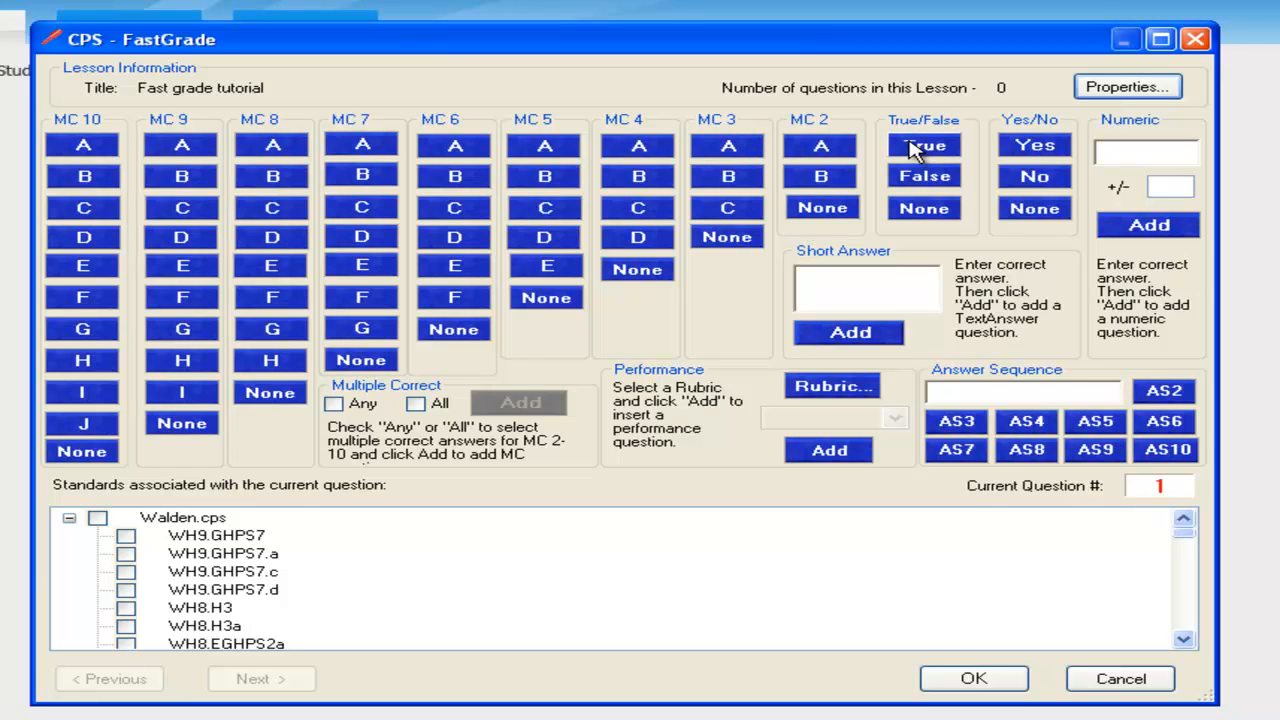
- Answer question 1 True and add a numeric question with answer 1703
left_click(924, 145)
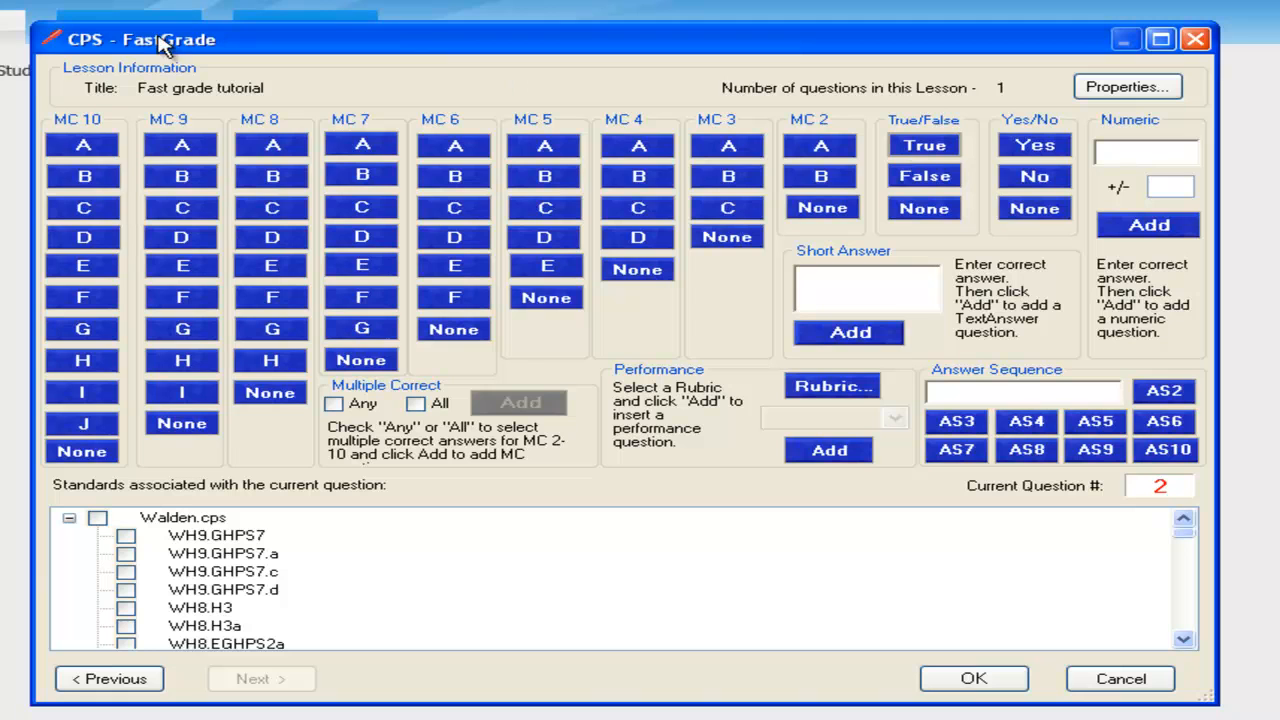
mouse_move(22, 160)
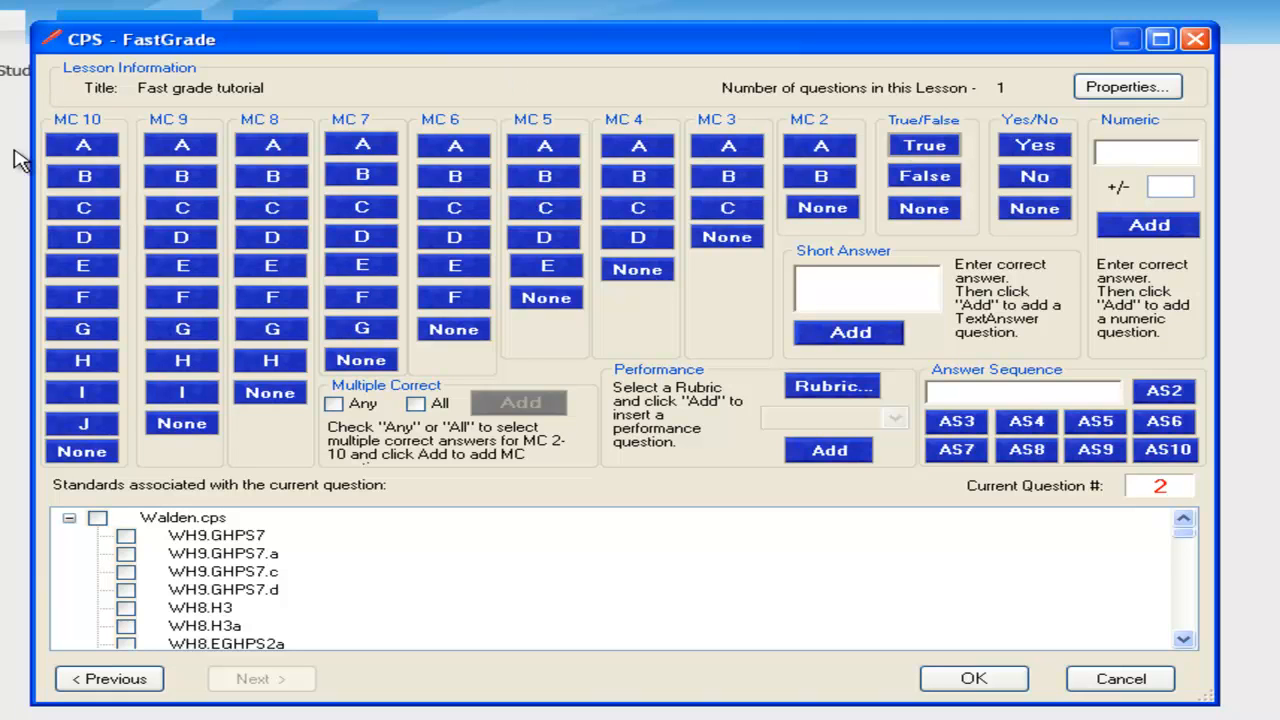
mouse_move(75, 103)
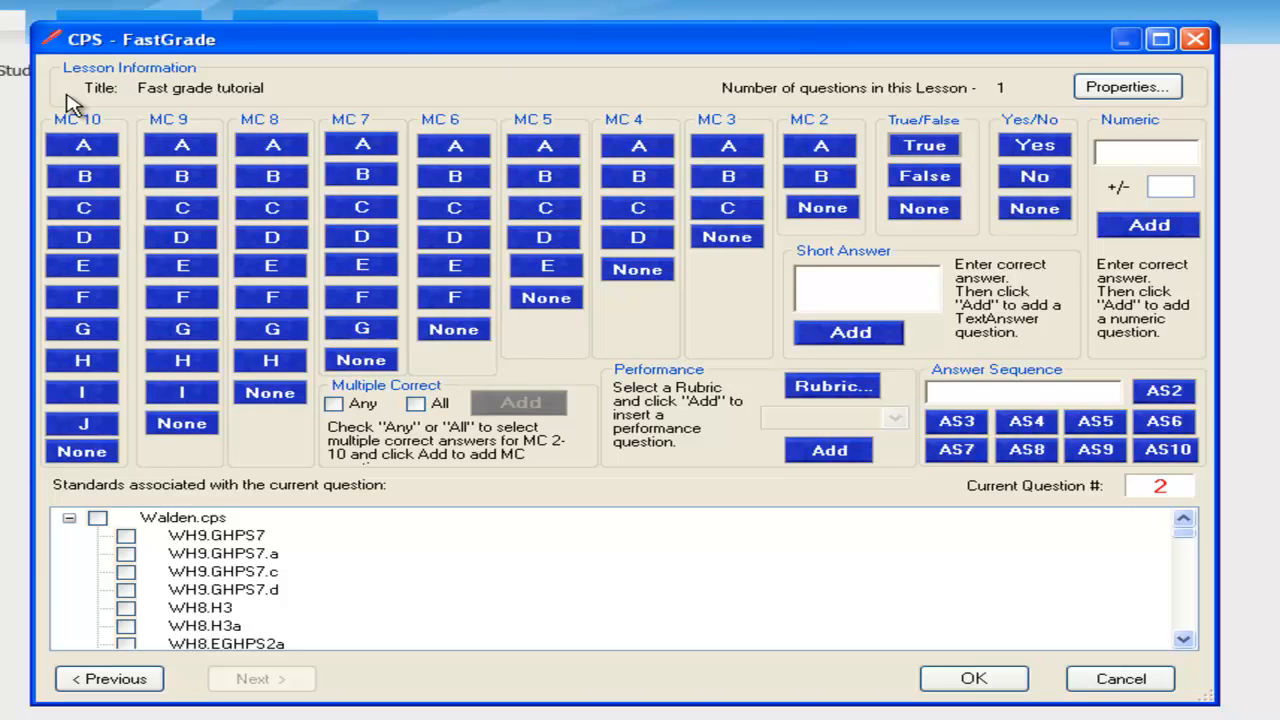
mouse_move(145, 225)
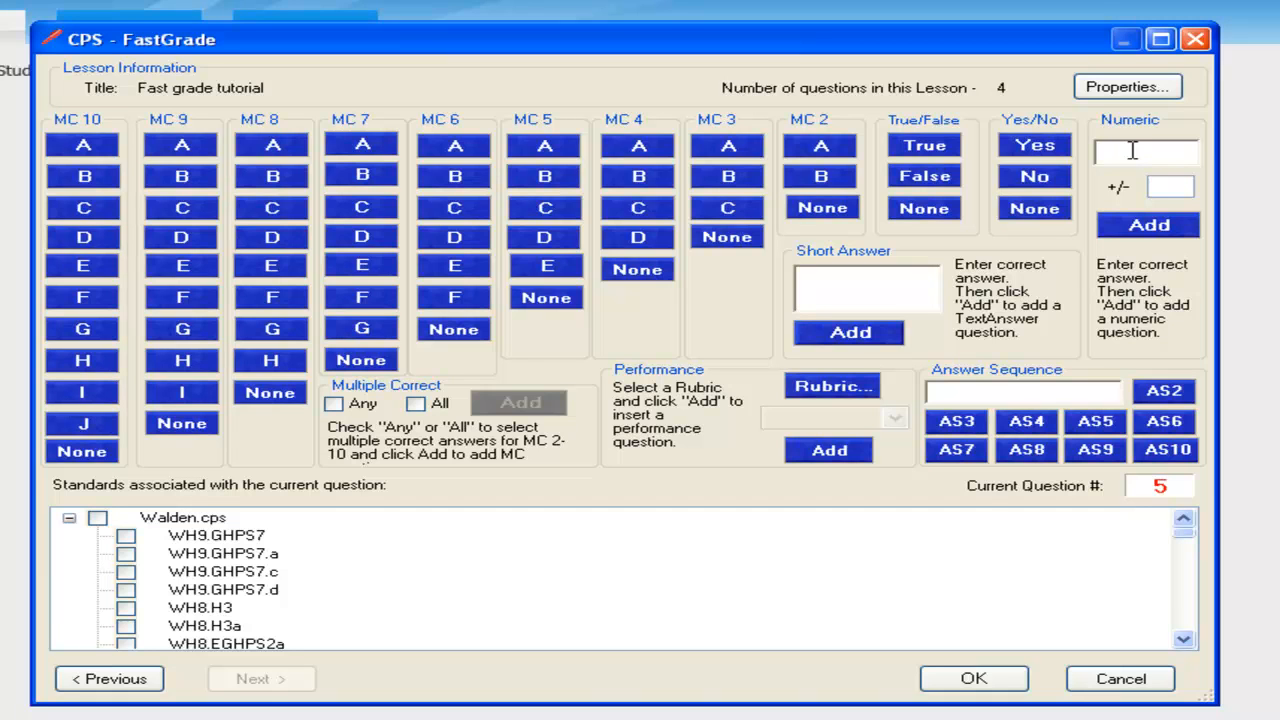
type("1703")
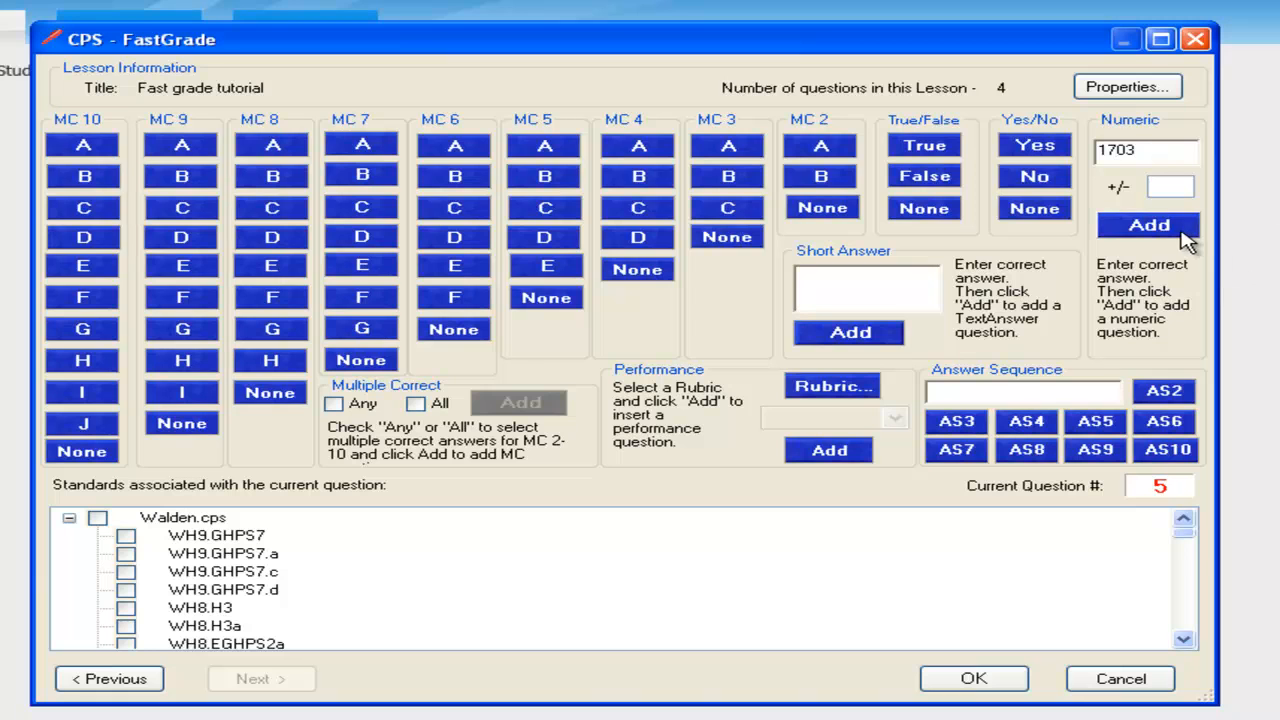
left_click(1148, 224)
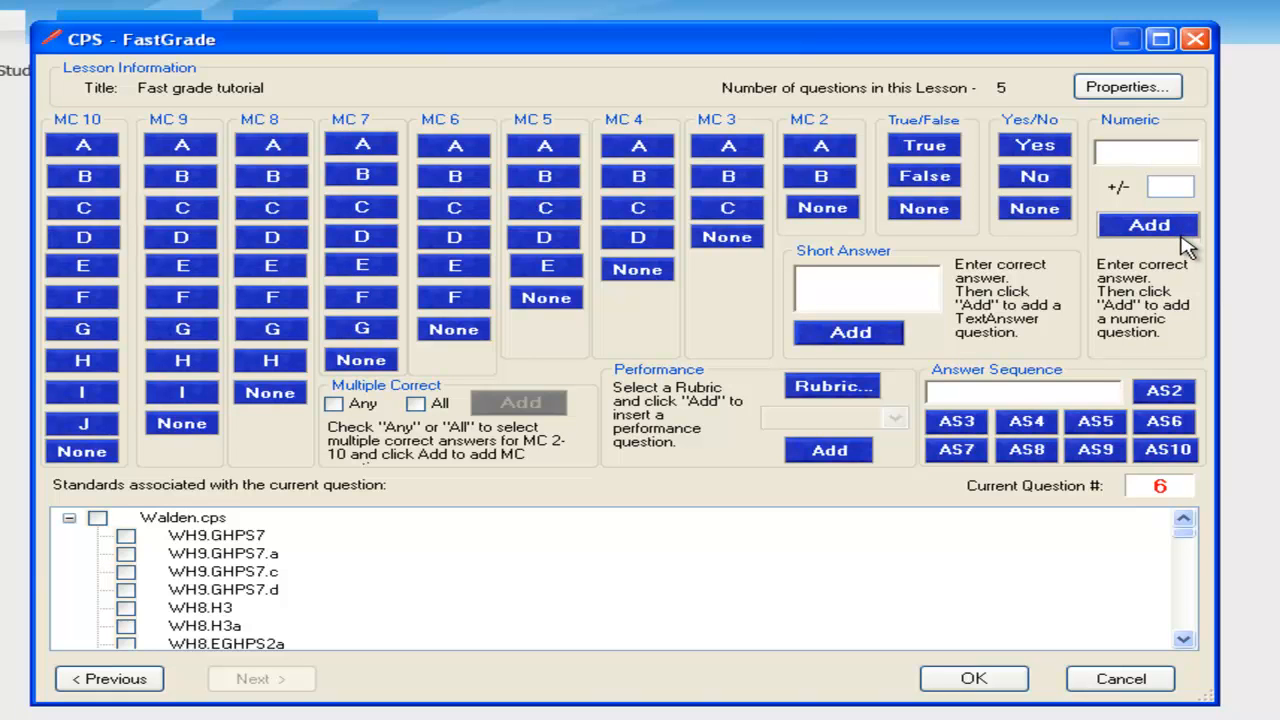
mouse_move(905, 291)
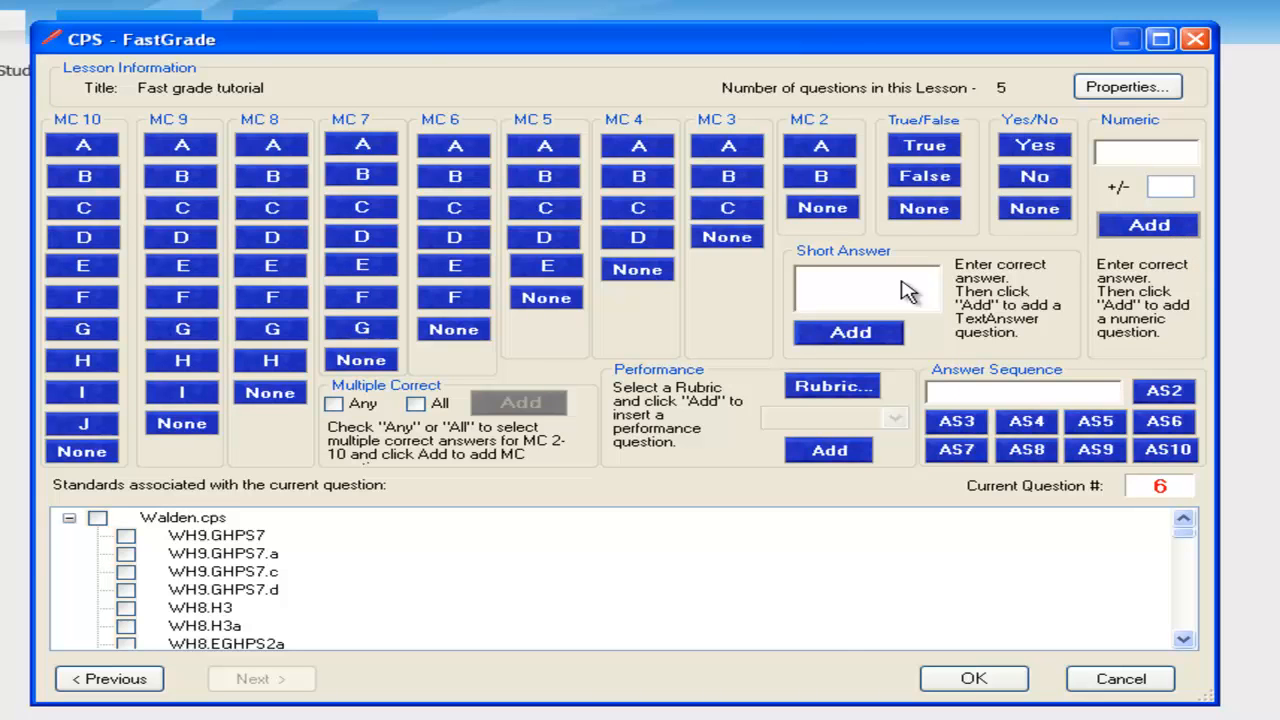
mouse_move(835, 655)
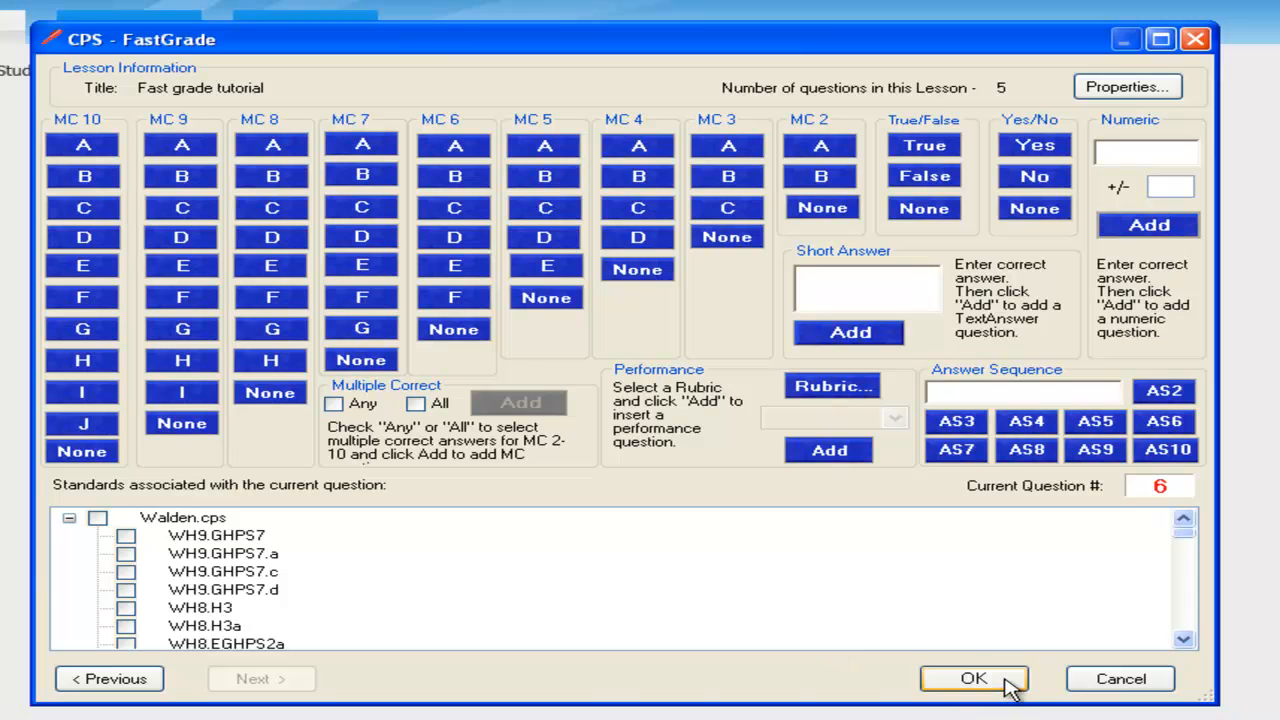
- Save the answer key, then check Question #4 and numeric Question #5 in the lesson
left_click(973, 678)
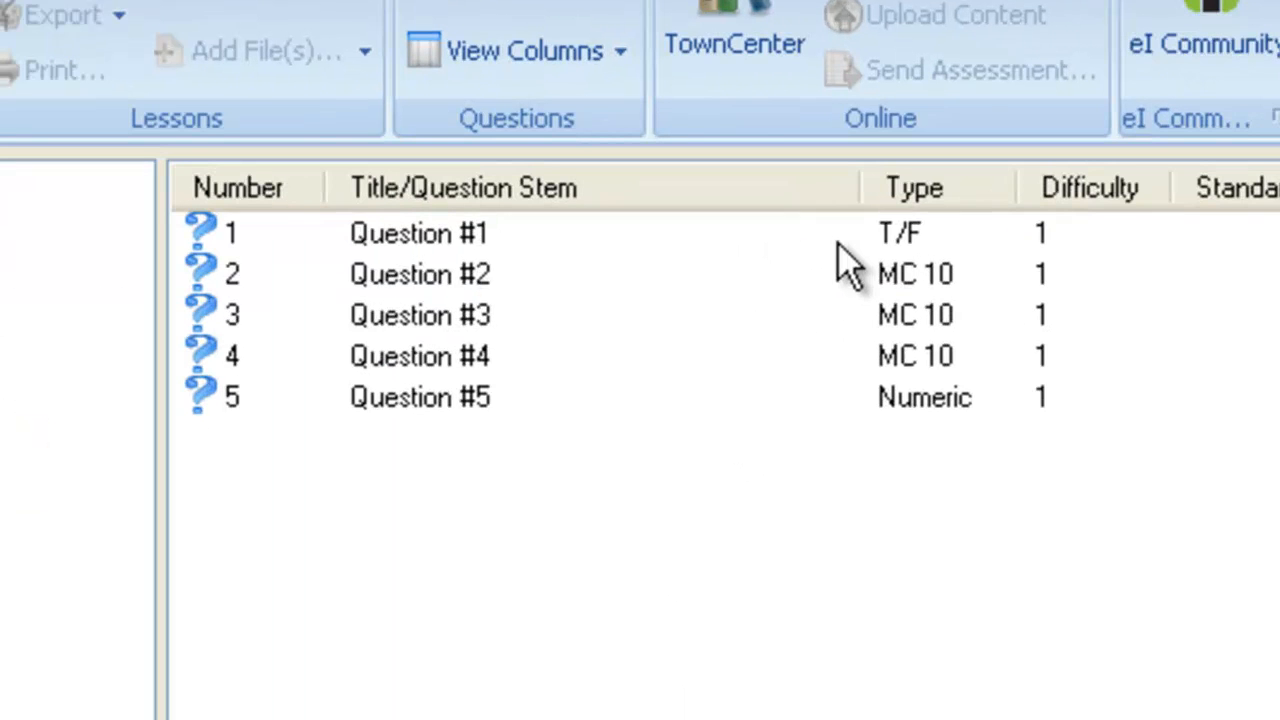
left_click(420, 274)
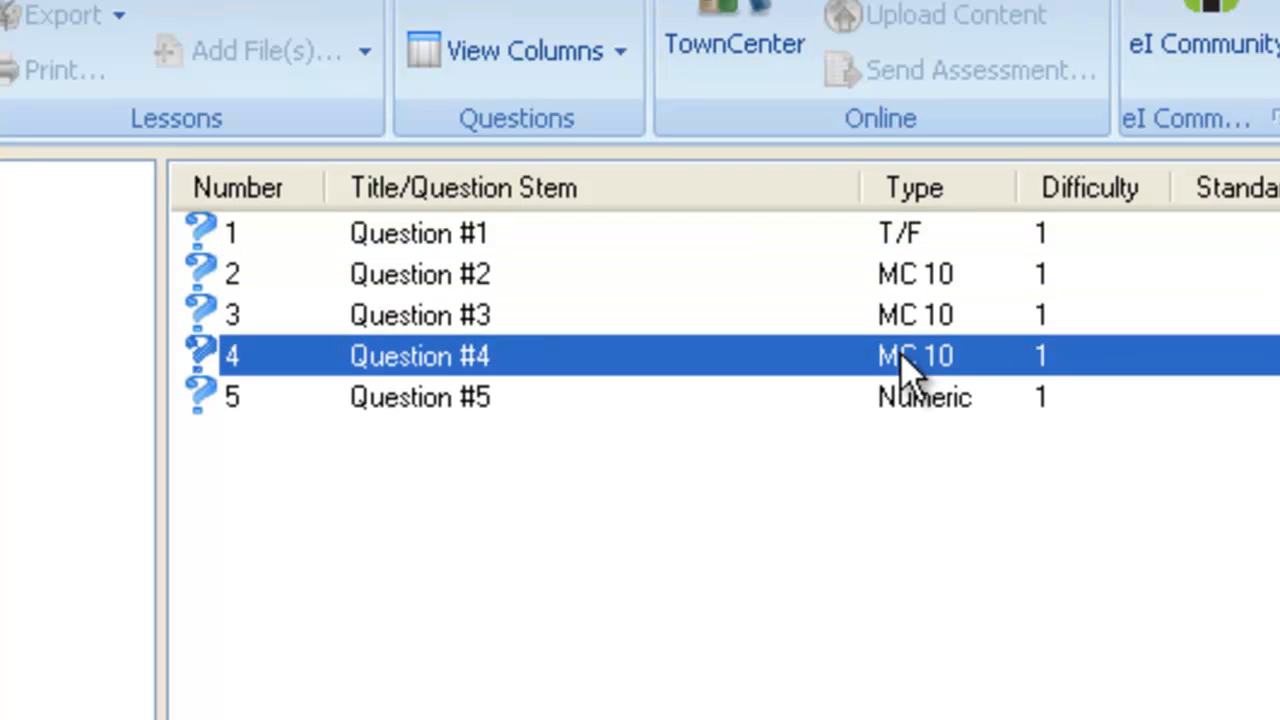
mouse_move(830, 375)
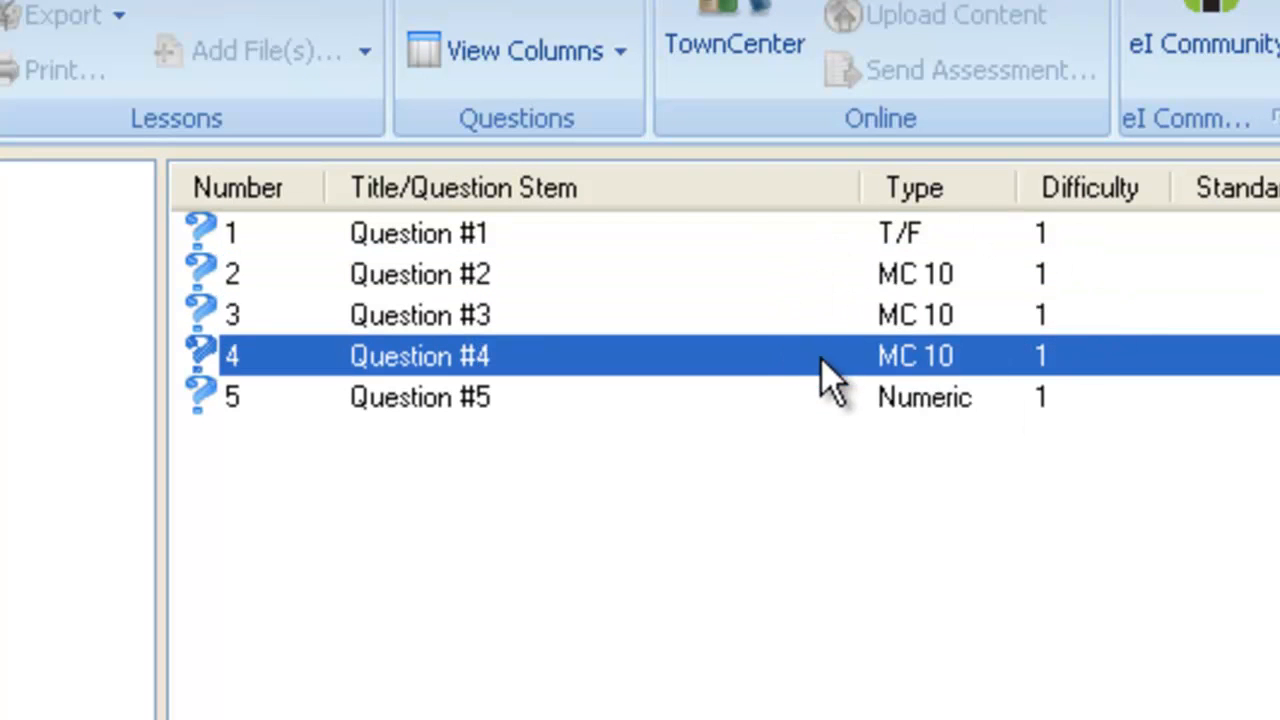
mouse_move(640, 405)
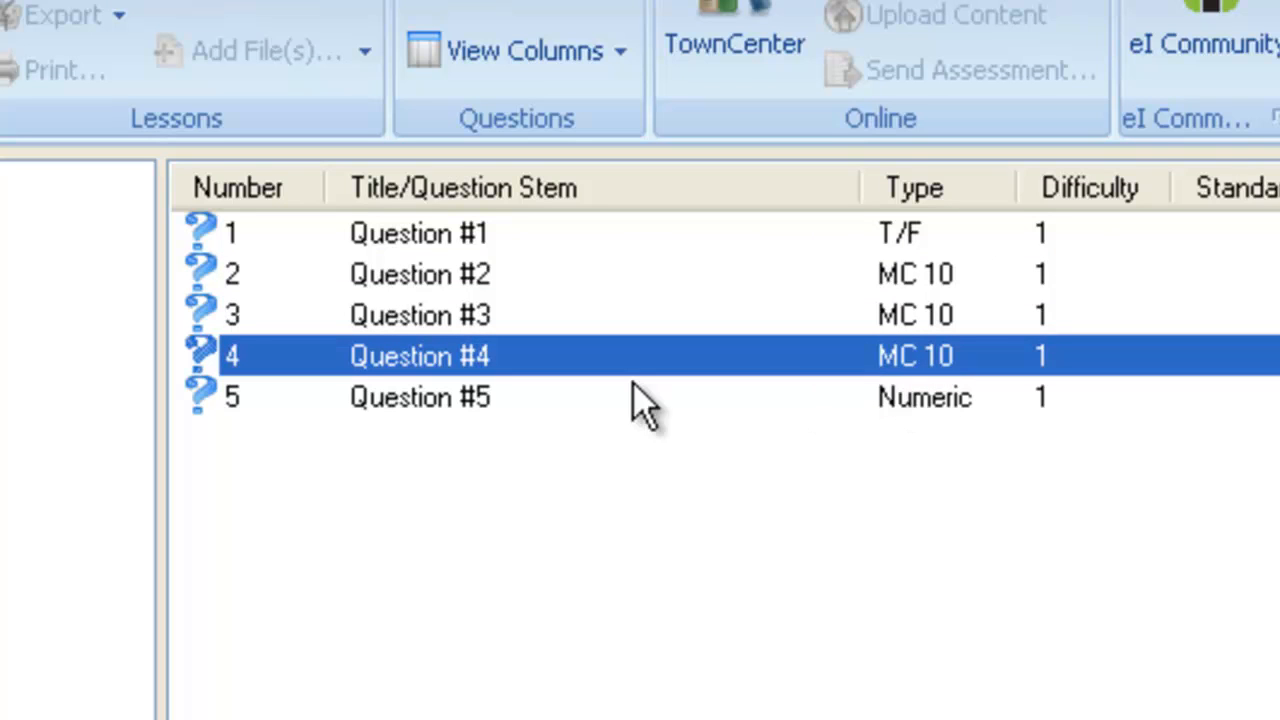
mouse_move(910, 420)
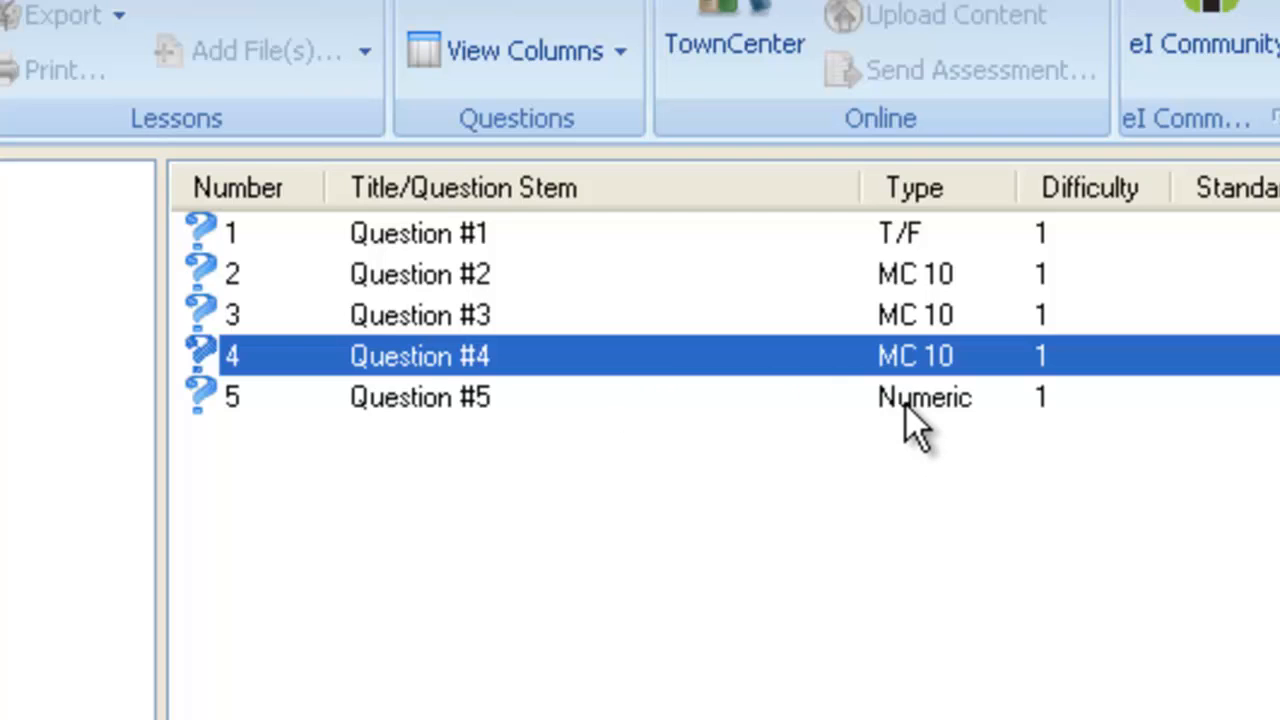
left_click(420, 397)
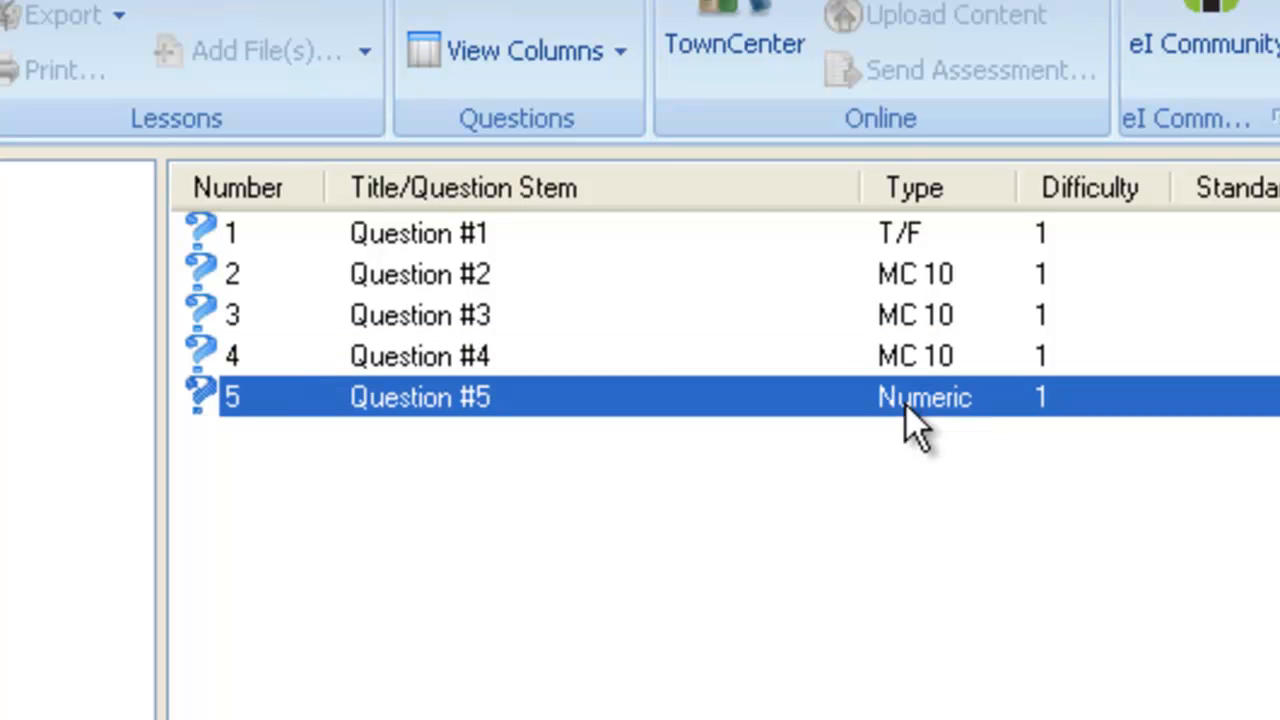